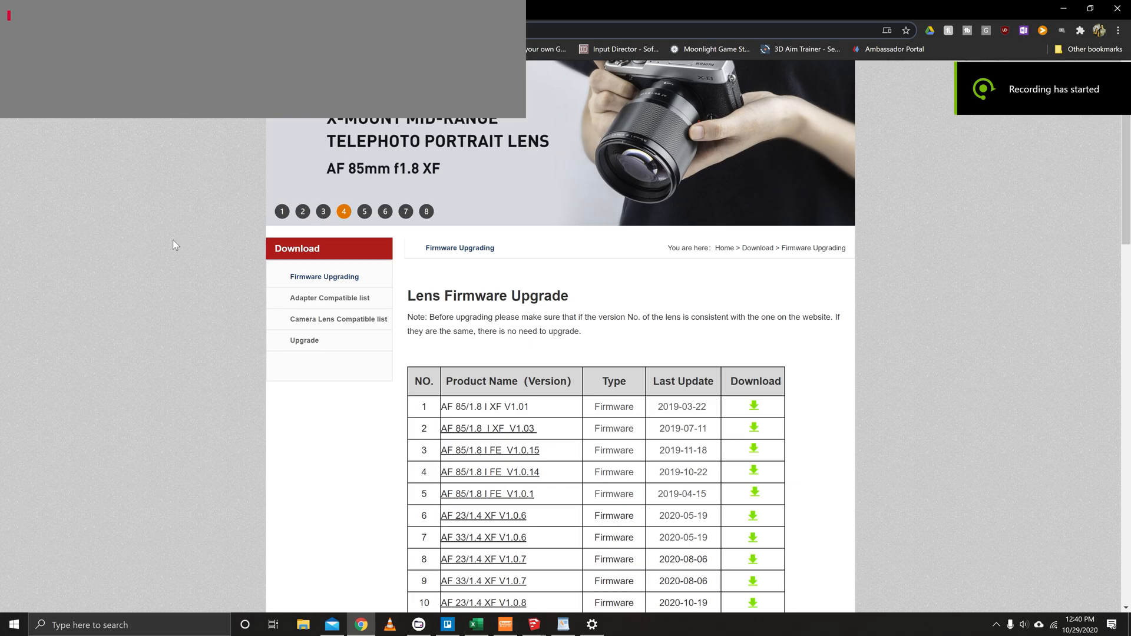
Step: Locate the UPD2314EV113.DAT firmware file inside the extracted download folder
scroll(down, 3)
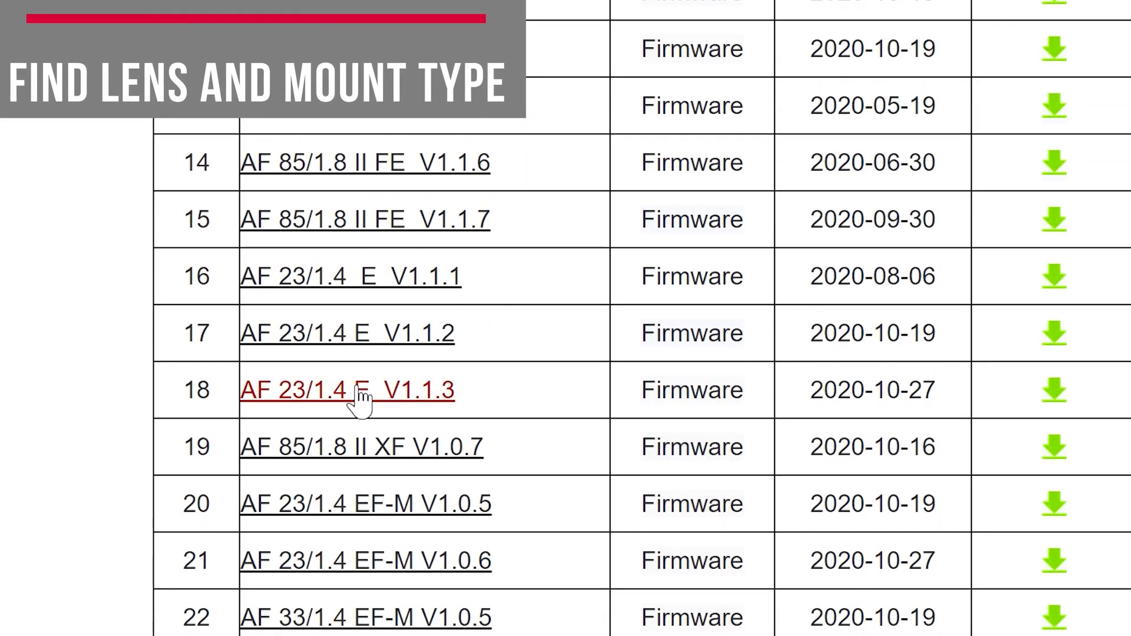
scroll(up, 3)
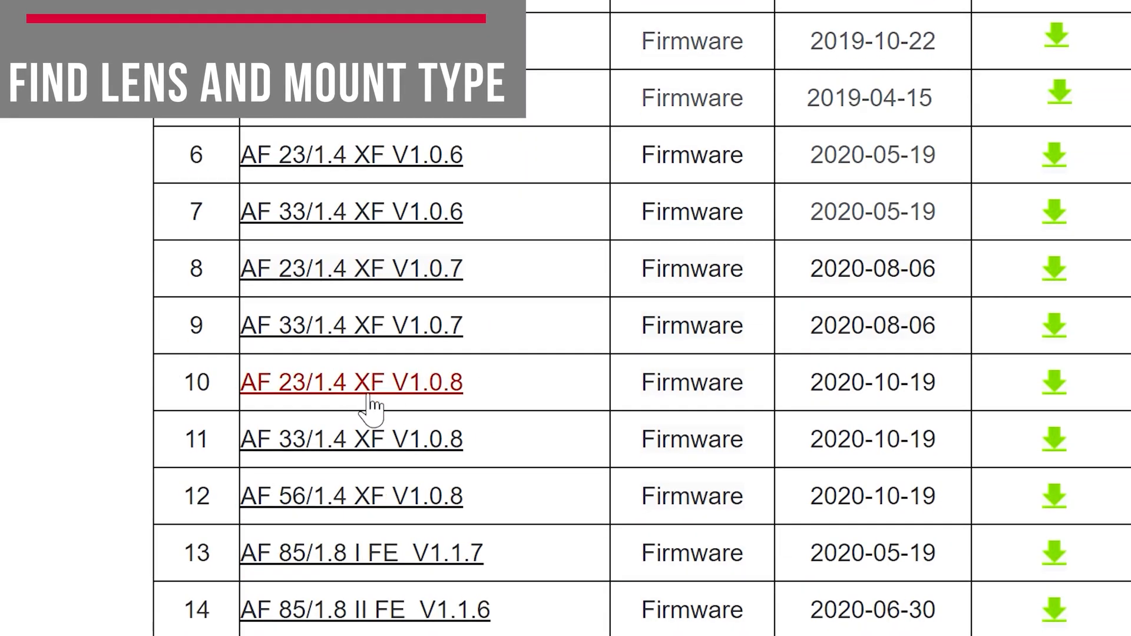
scroll(down, 3)
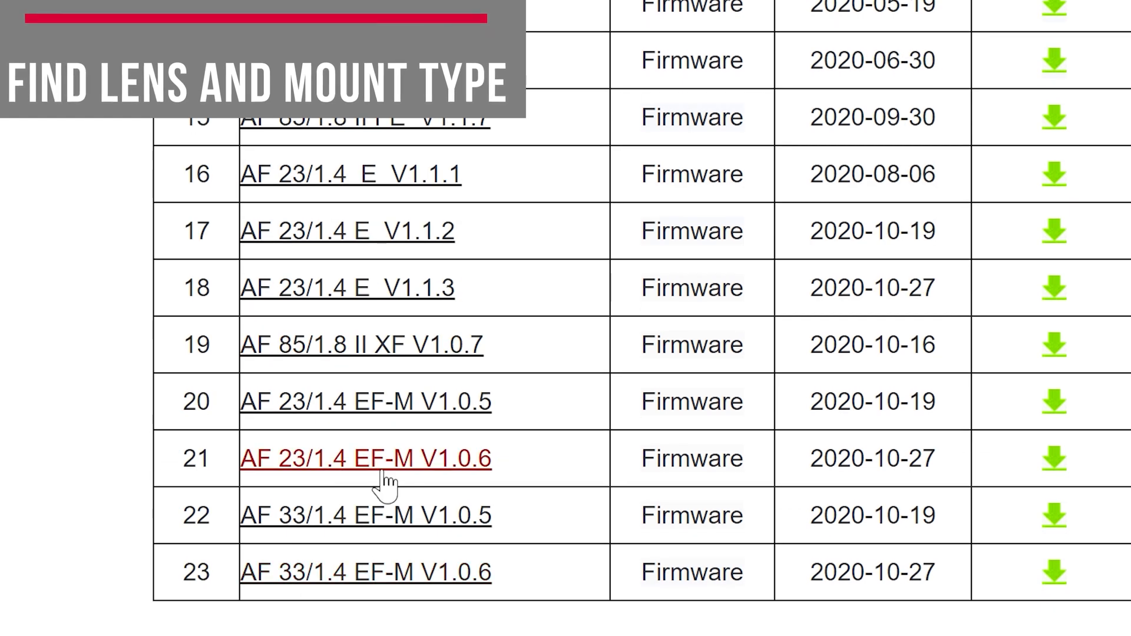
mouse_move(397, 296)
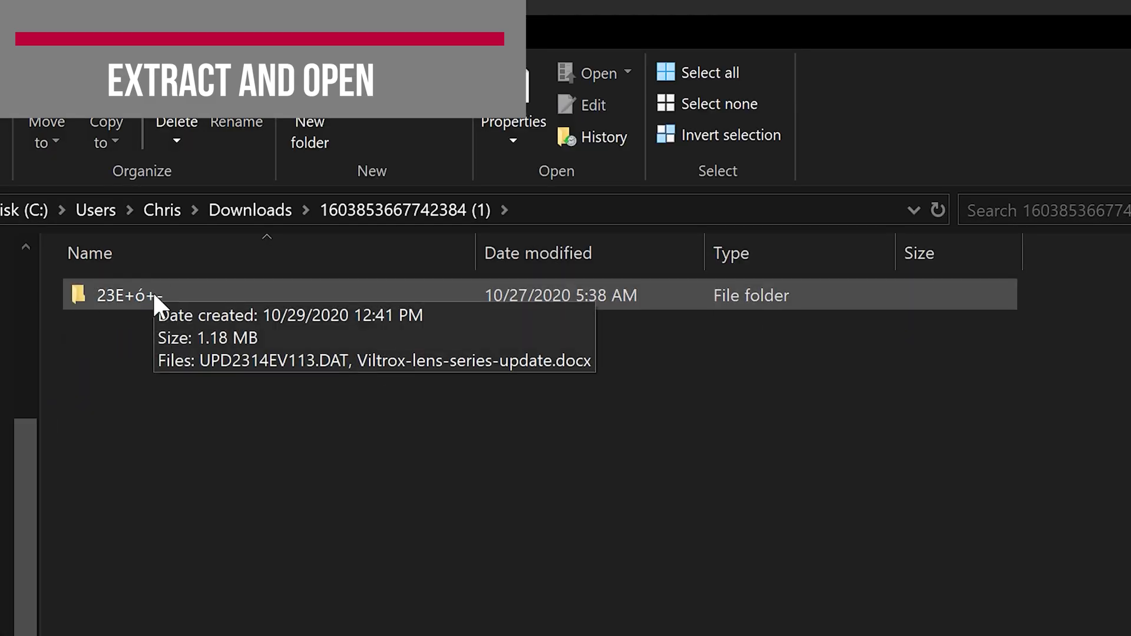
double_click(130, 294)
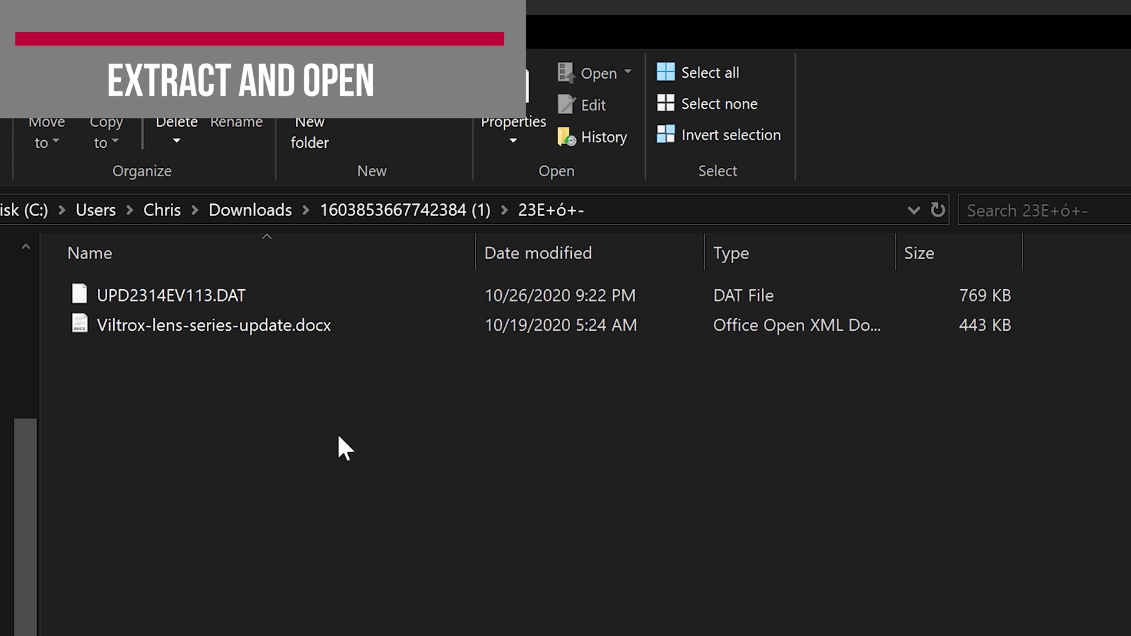
click(171, 295)
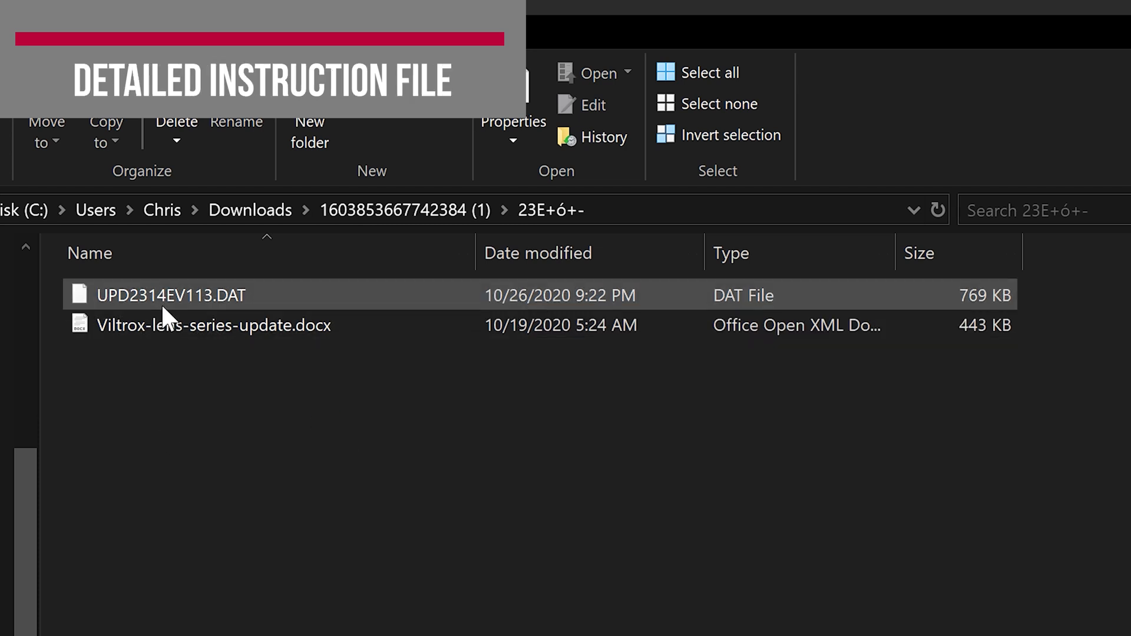
double_click(213, 325)
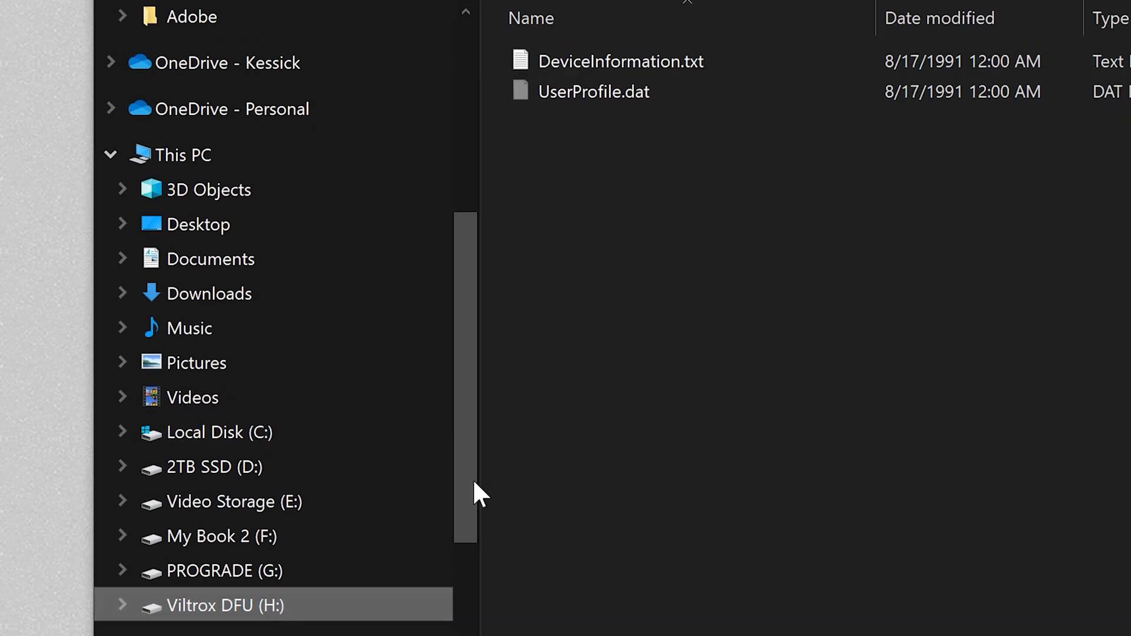
Step: Copy UPD2314EV113.DAT to the Viltrox DFU (H:) drive and confirm DeviceInformation.txt reports v1.1.3
click(621, 62)
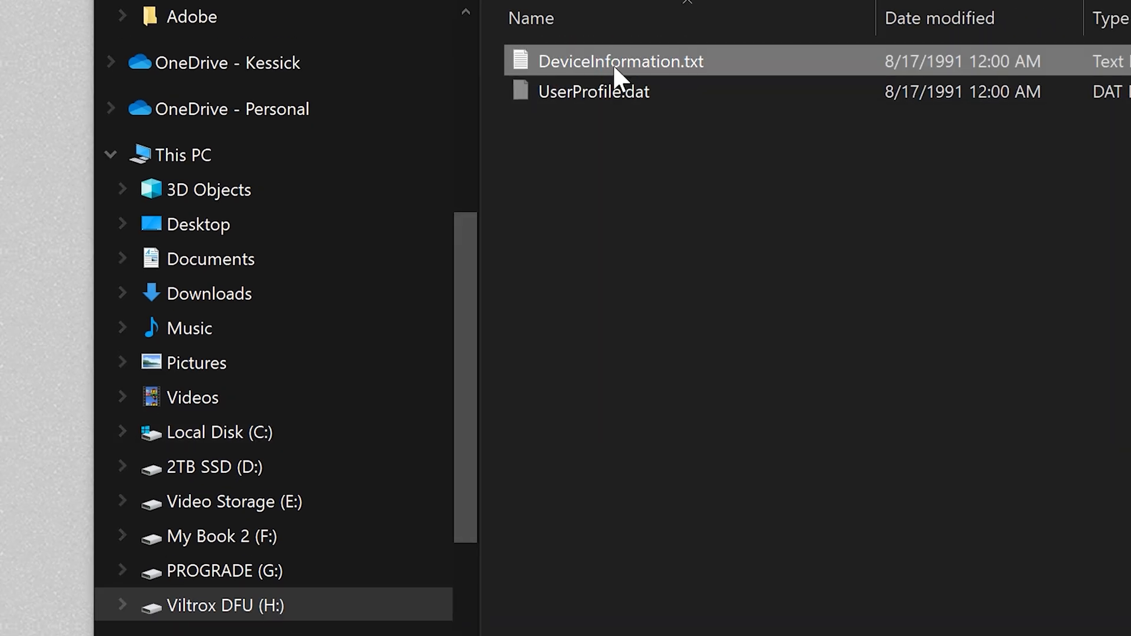
double_click(621, 60)
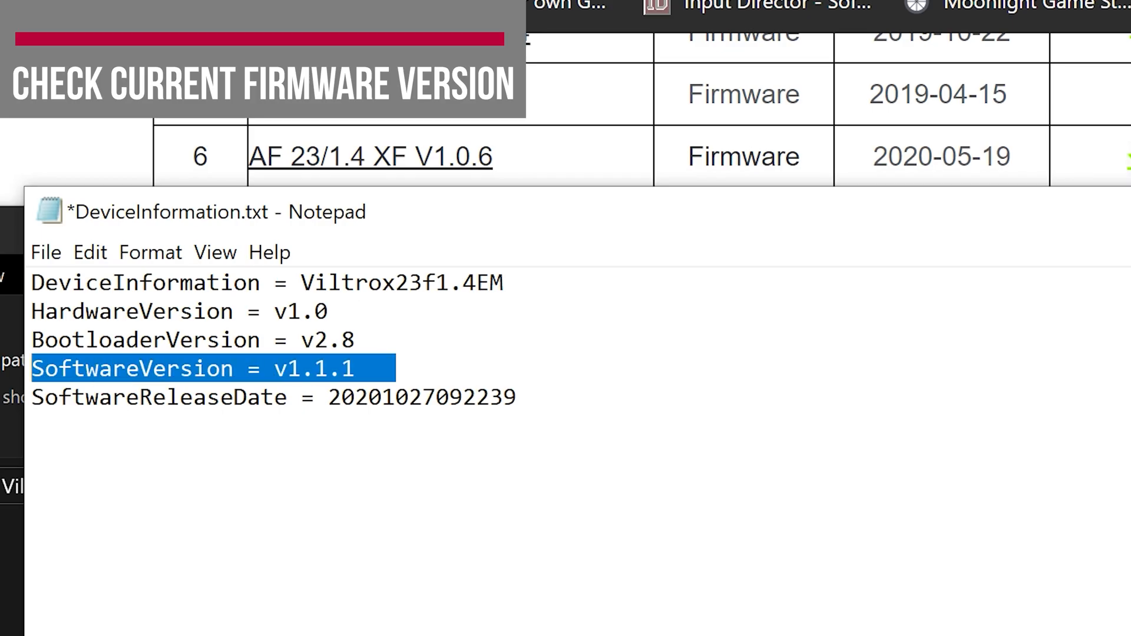
right_click(181, 215)
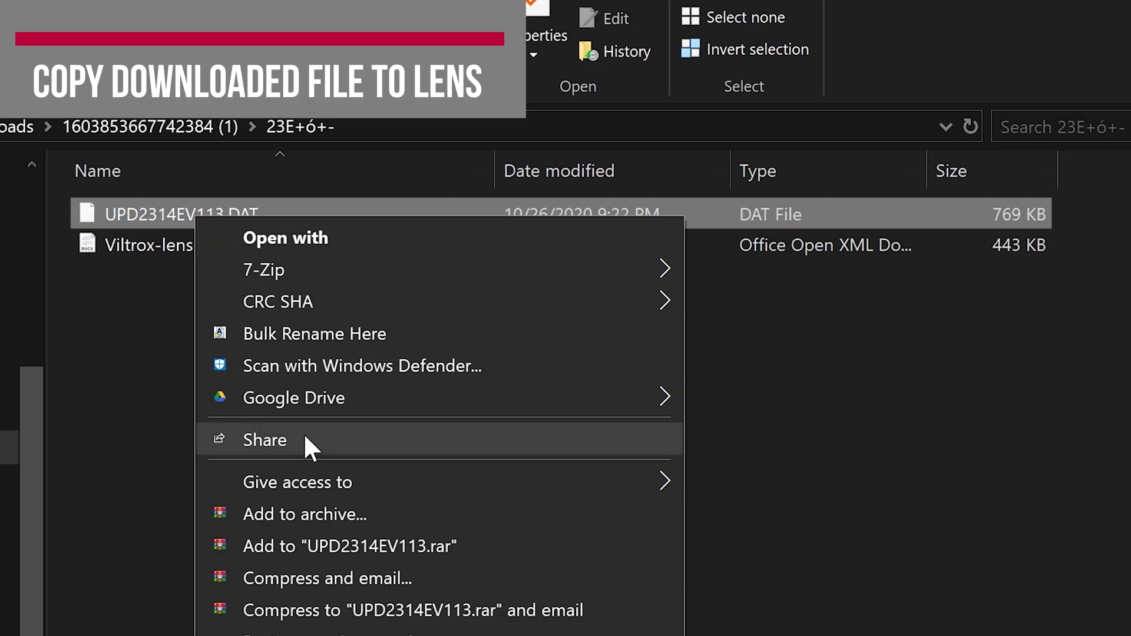
click(272, 304)
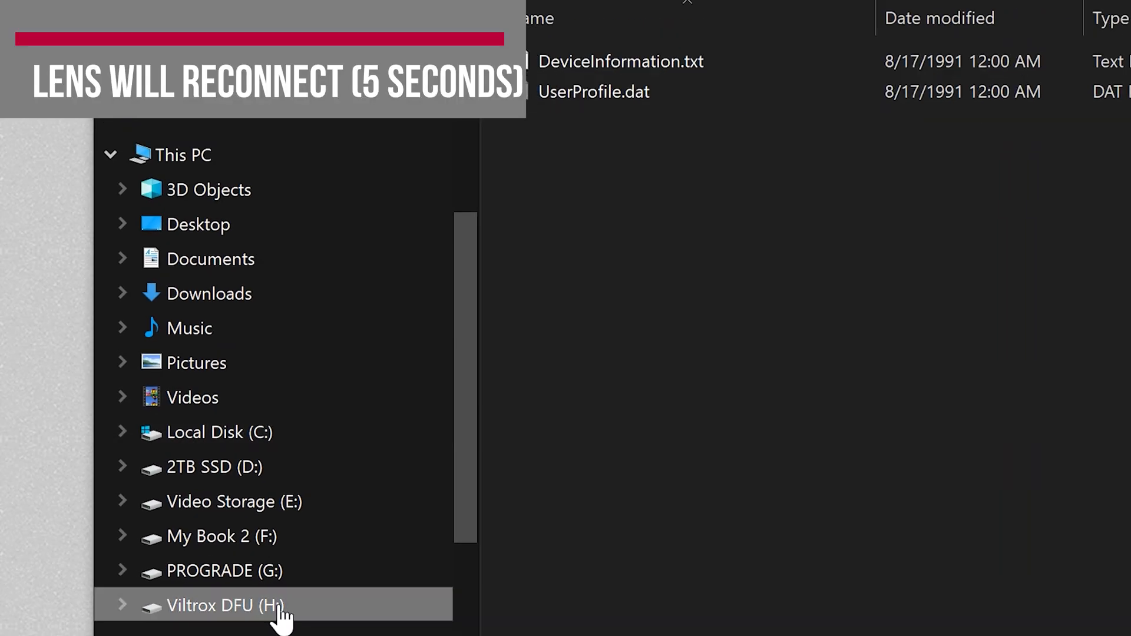
double_click(620, 61)
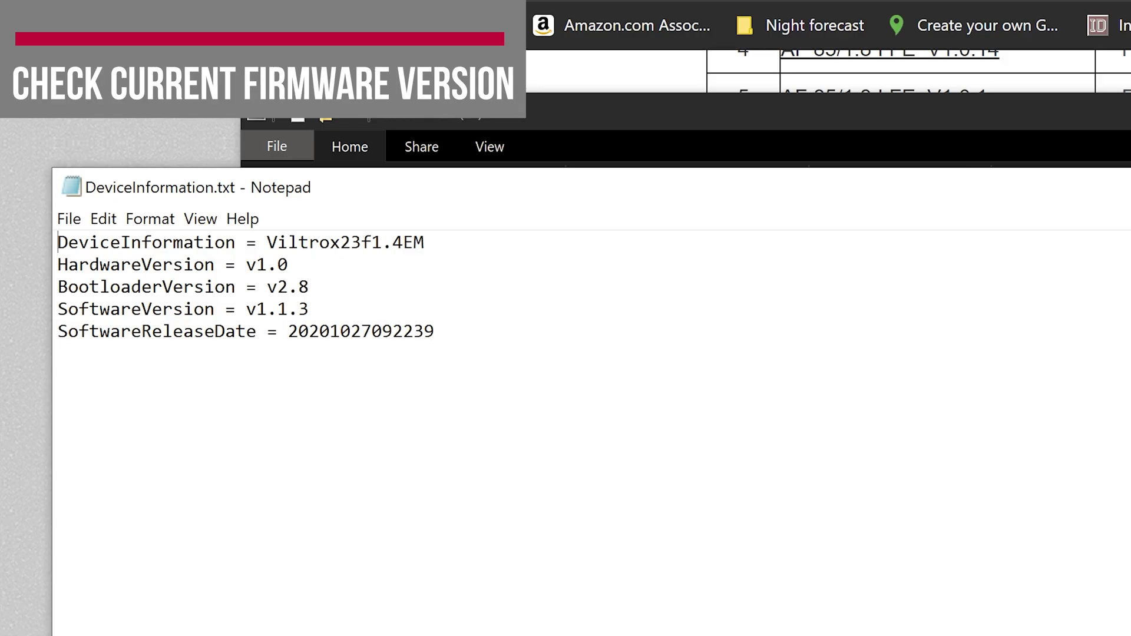